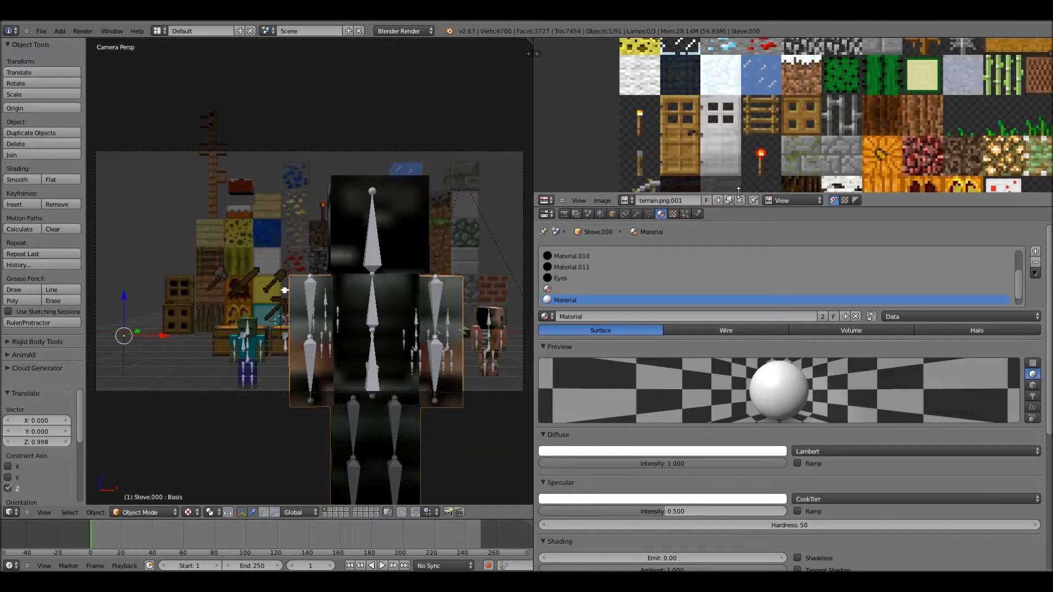
# Step: Display the Cow Skin.png.001 image in the image editor in place of the terrain sheet
pyautogui.click(546, 199)
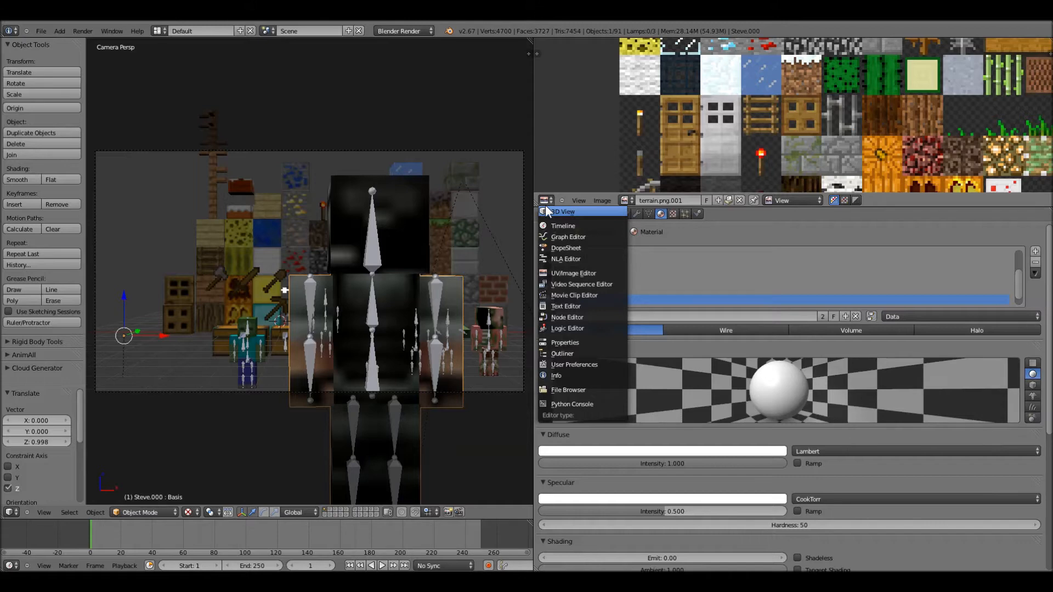
pyautogui.moveTo(559, 270)
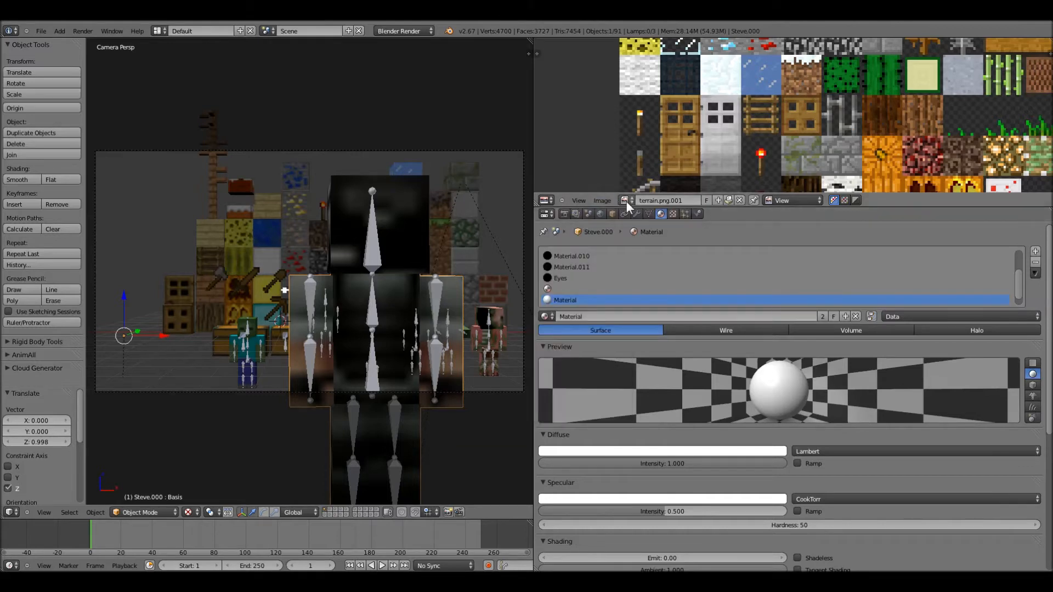
pyautogui.click(625, 200)
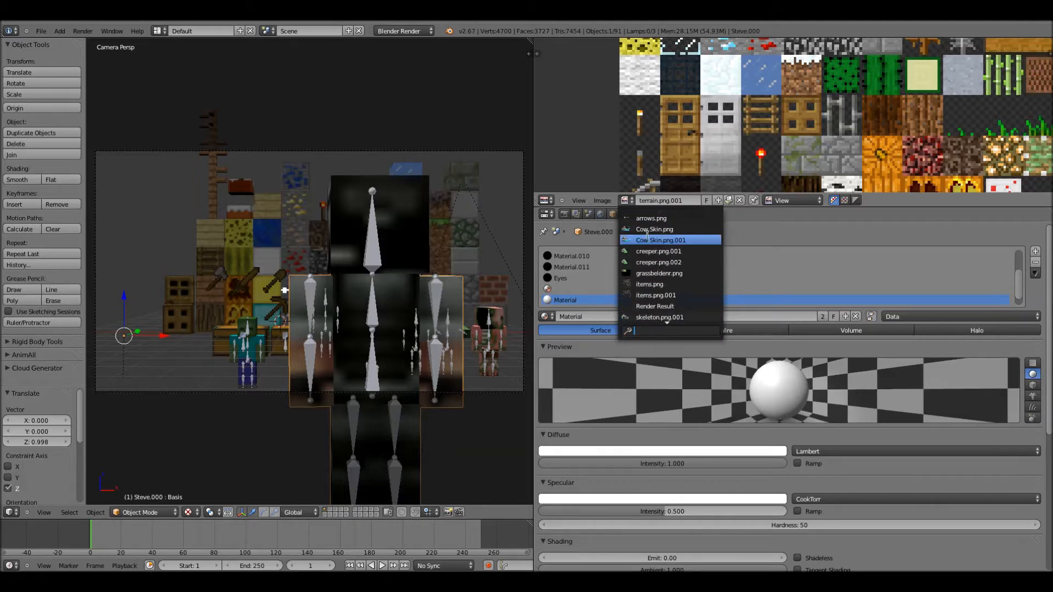
pyautogui.click(659, 240)
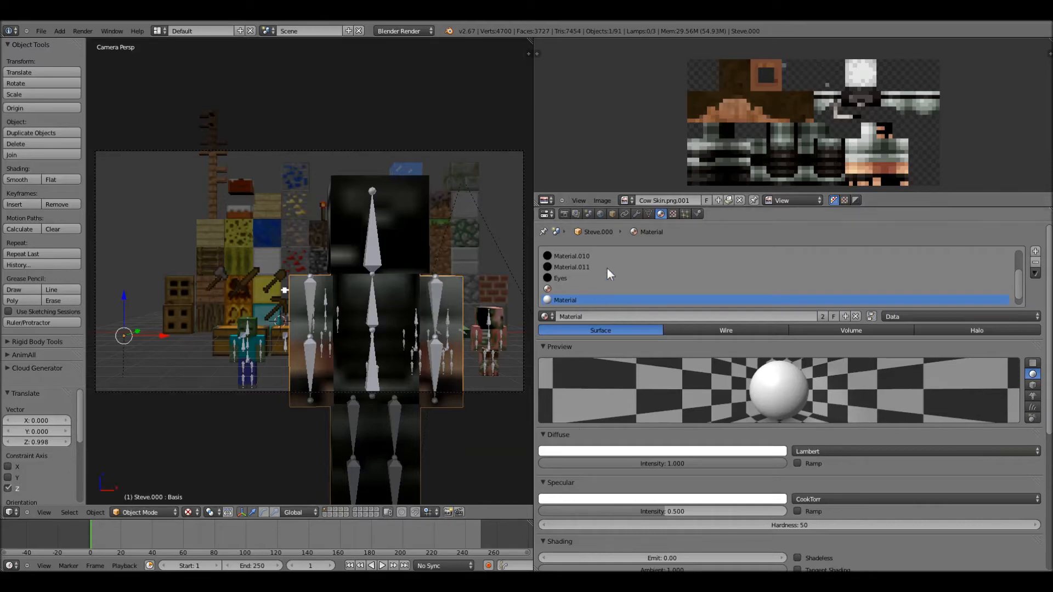
# Step: Swap Cow Skin.png.001 for the blue Cow hoodie skin file via Replace Image
pyautogui.click(601, 200)
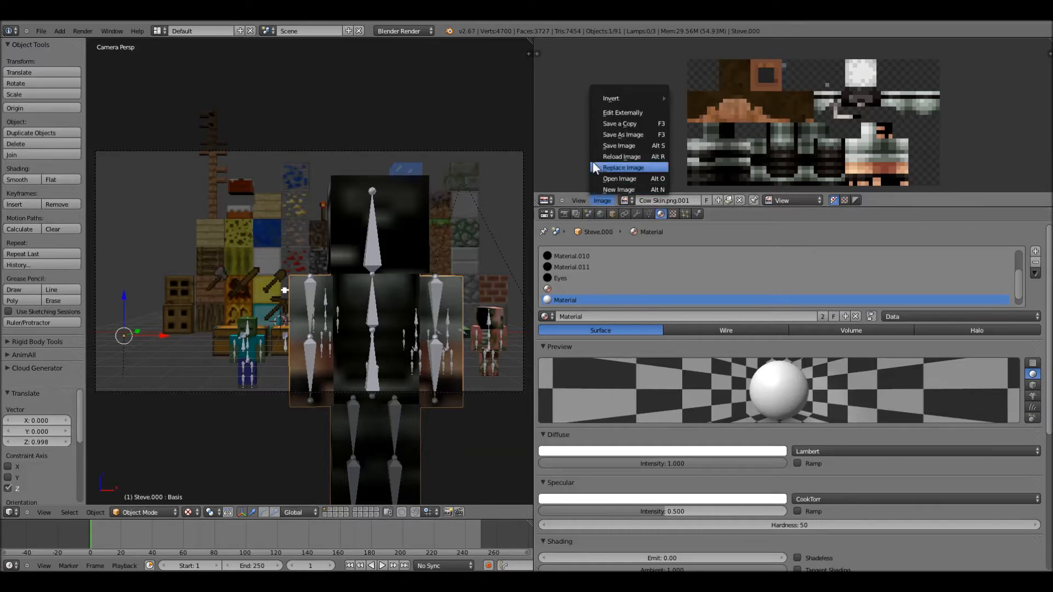
pyautogui.moveTo(600, 177)
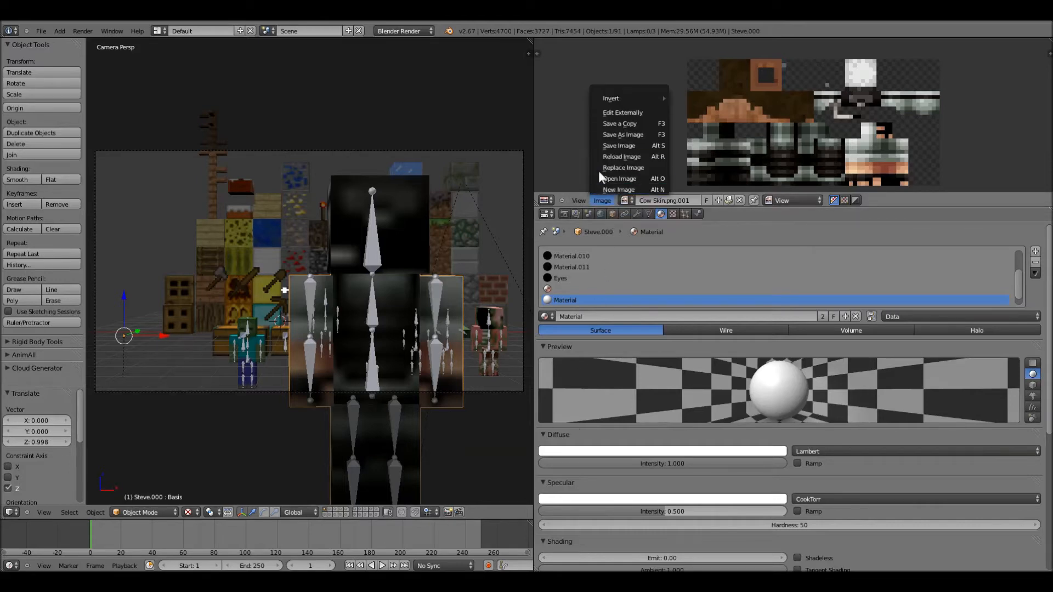
pyautogui.click(622, 166)
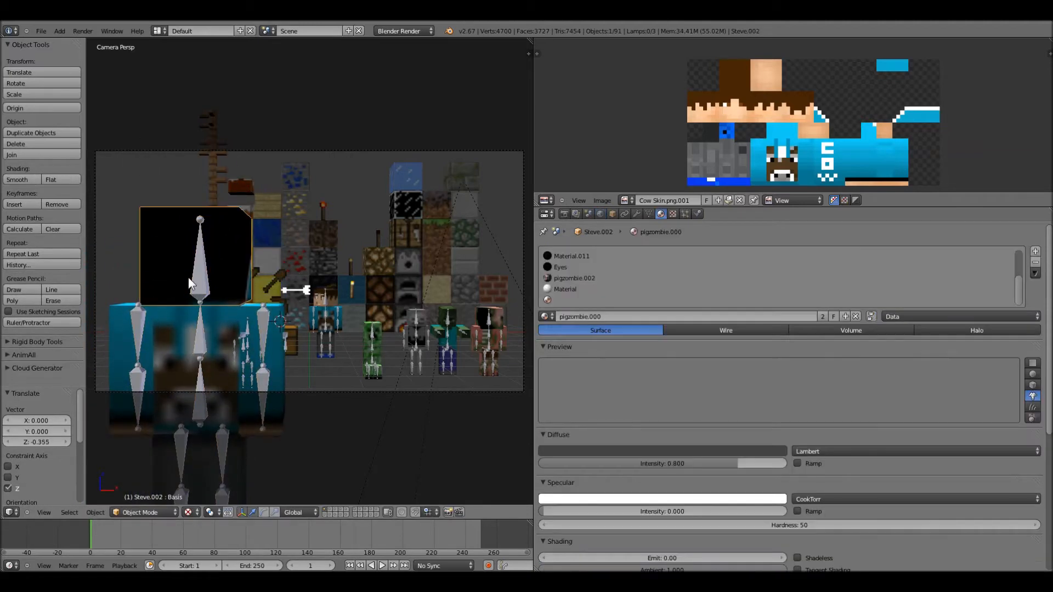
# Step: Rotate the character's head block about -41 degrees around the Z axis
pyautogui.click(565, 289)
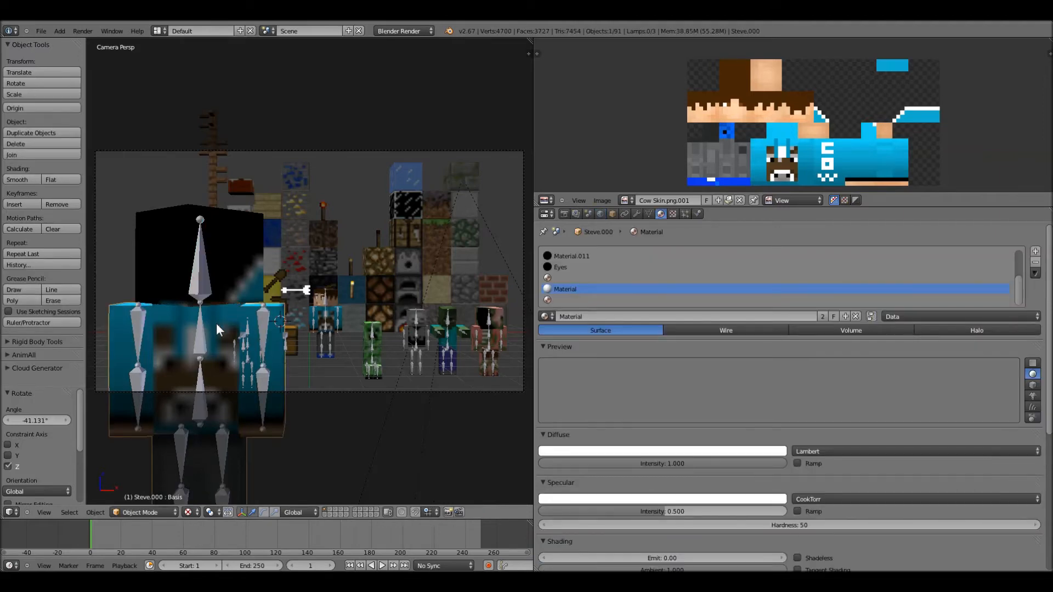
pyautogui.click(564, 288)
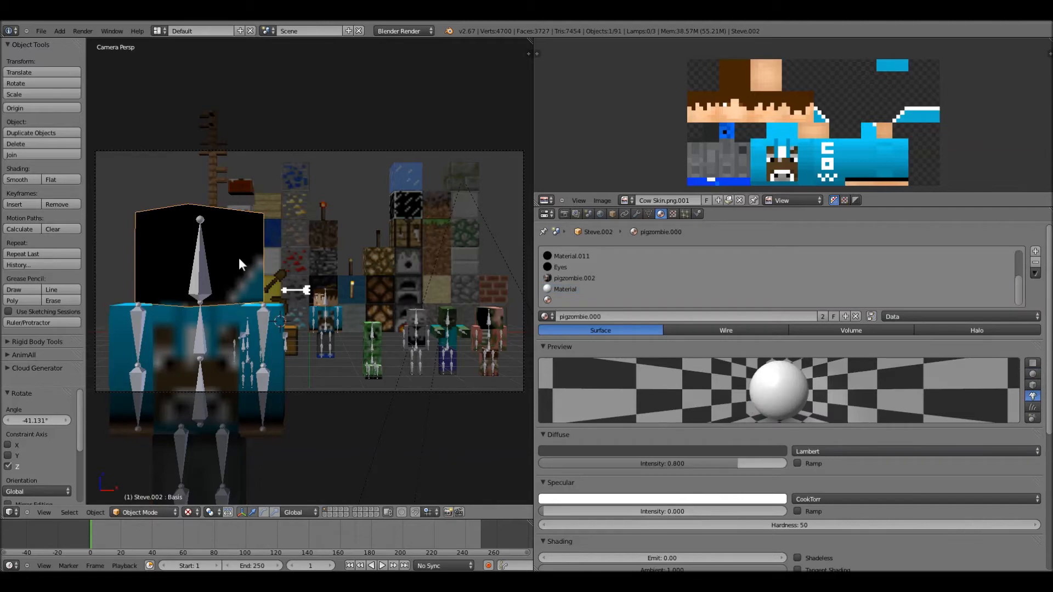
# Step: Show the body mesh's material settings with the black Eyes material slot active
pyautogui.click(565, 288)
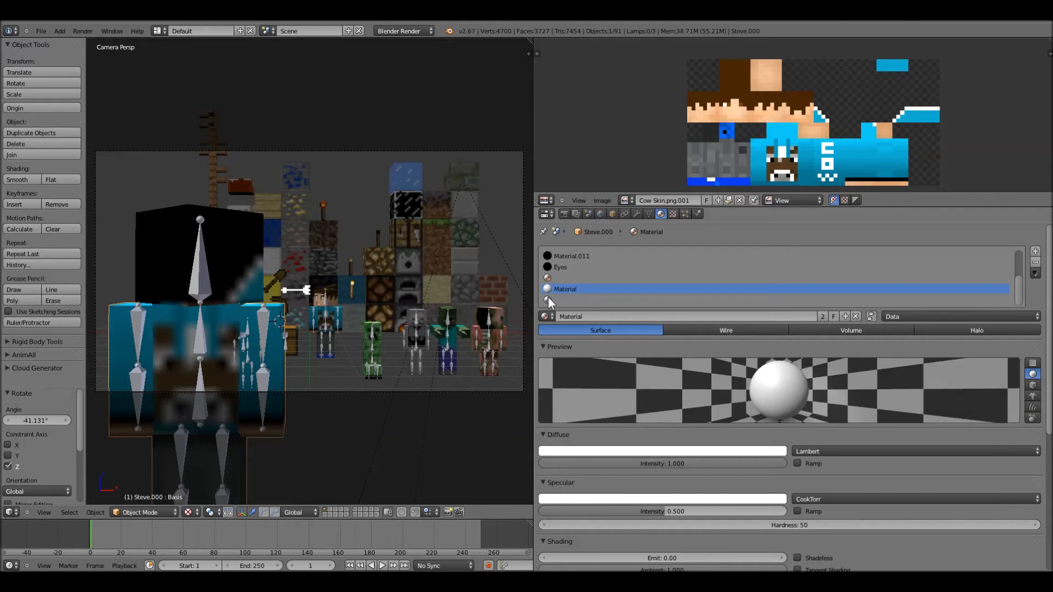
pyautogui.moveTo(628, 225)
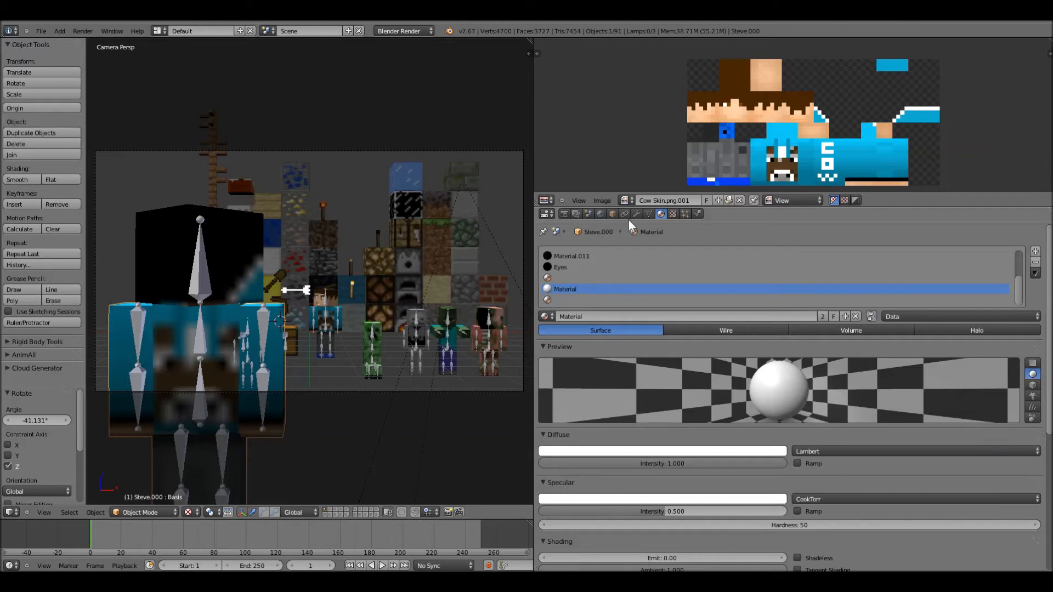
pyautogui.click(546, 214)
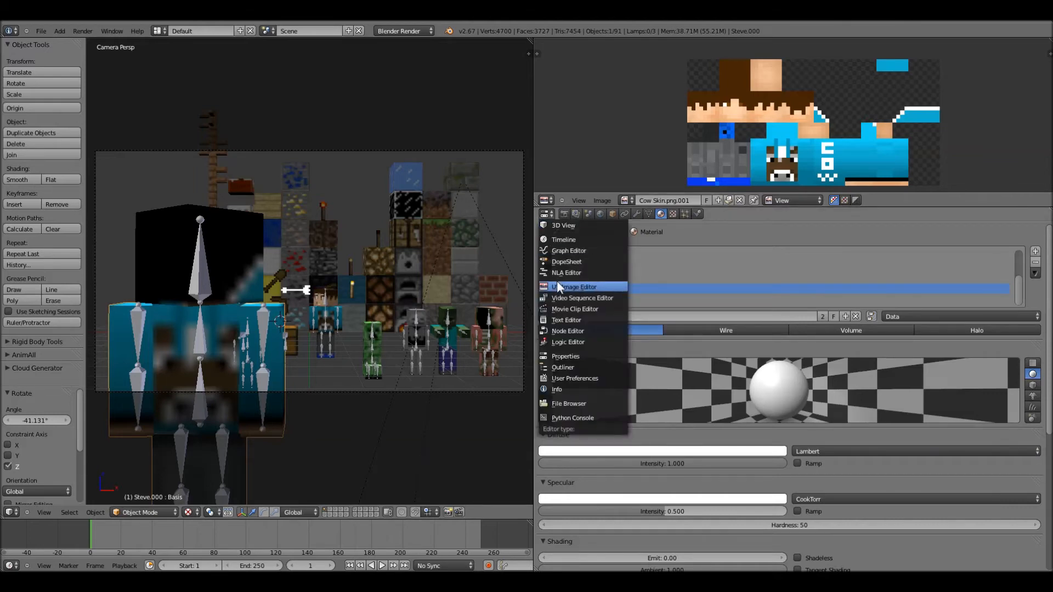
pyautogui.moveTo(567, 343)
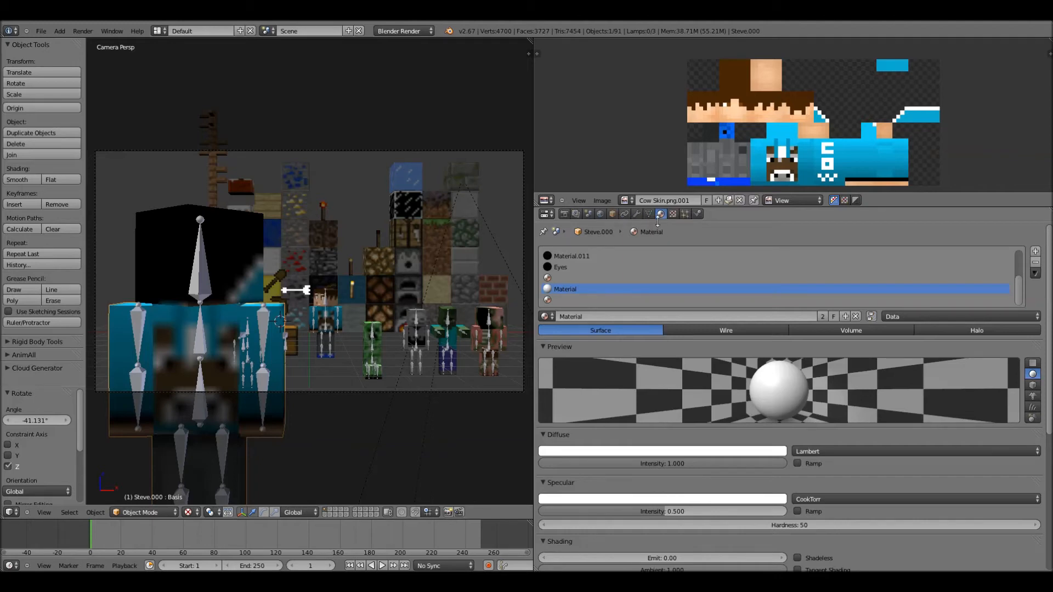
pyautogui.click(561, 267)
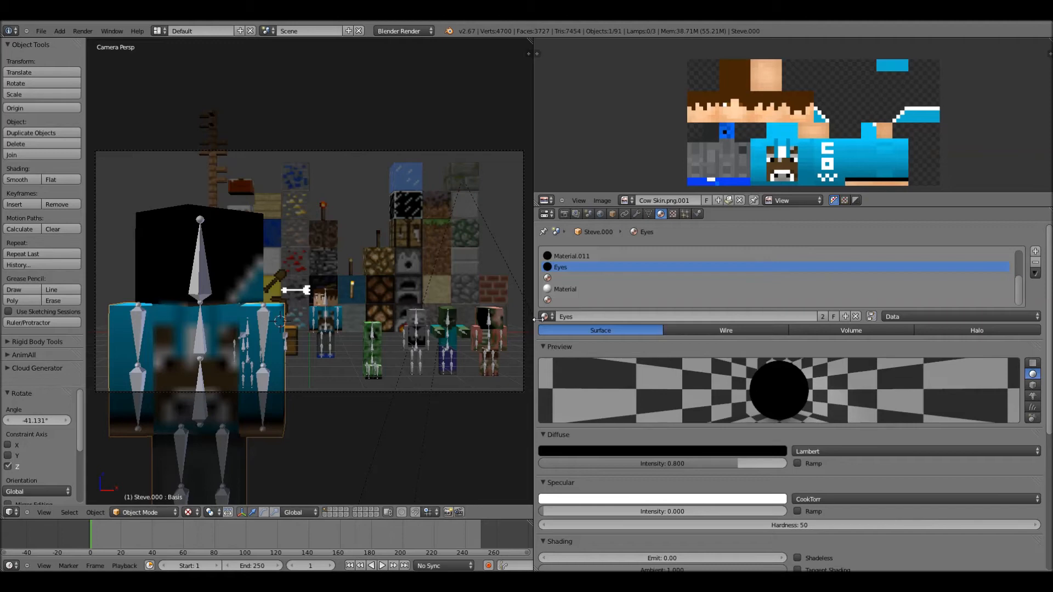
pyautogui.moveTo(411, 345)
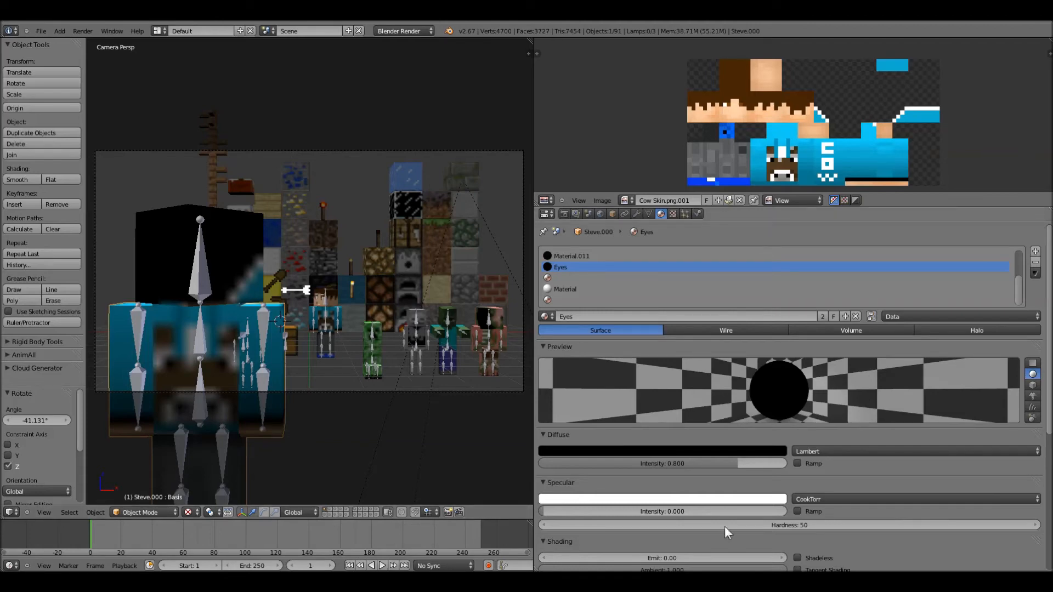
pyautogui.moveTo(723, 499)
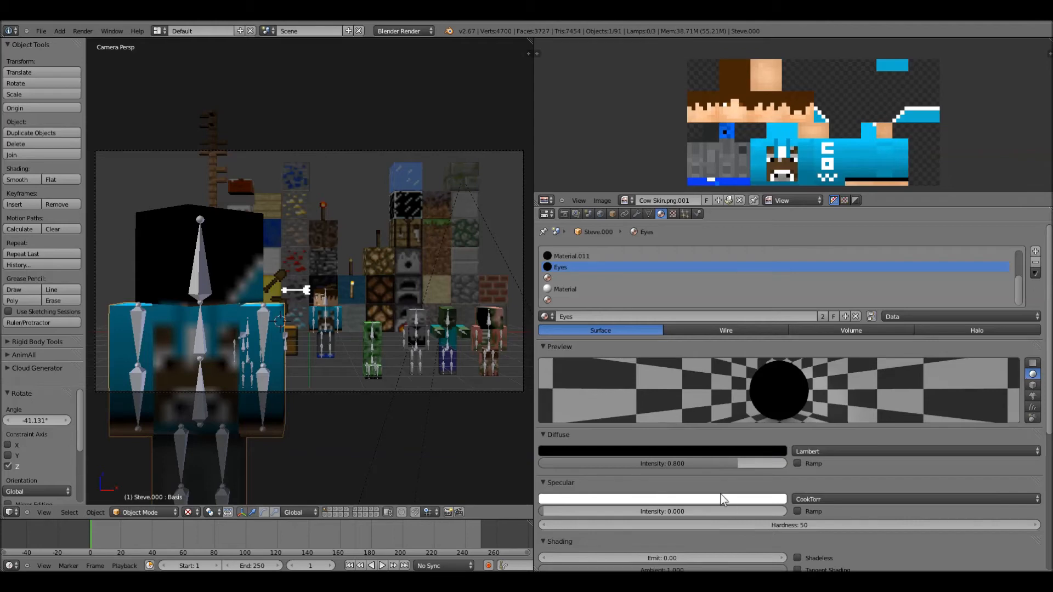
pyautogui.click(662, 451)
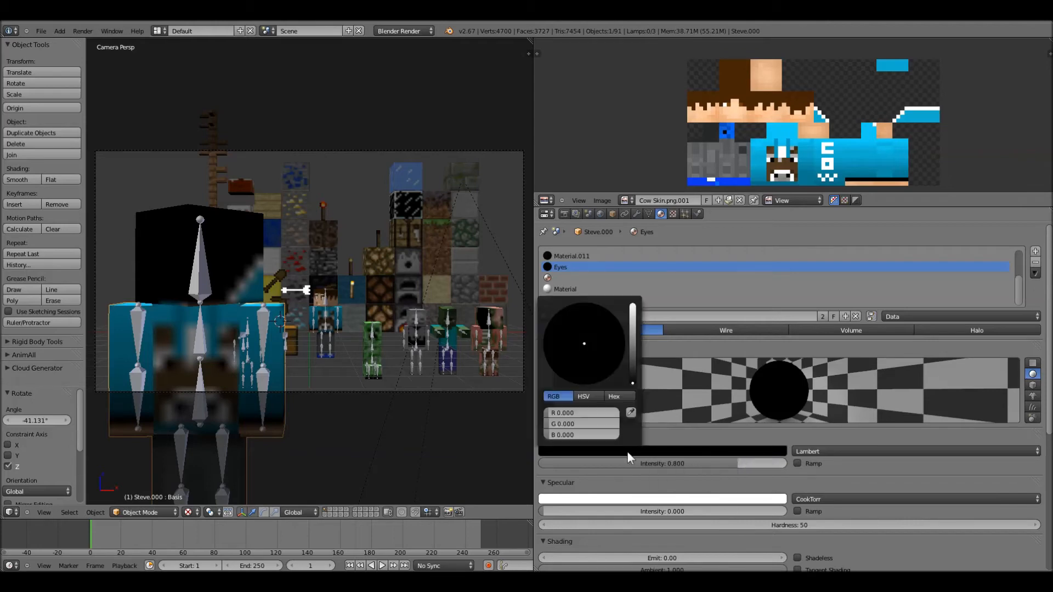
pyautogui.moveTo(630, 390)
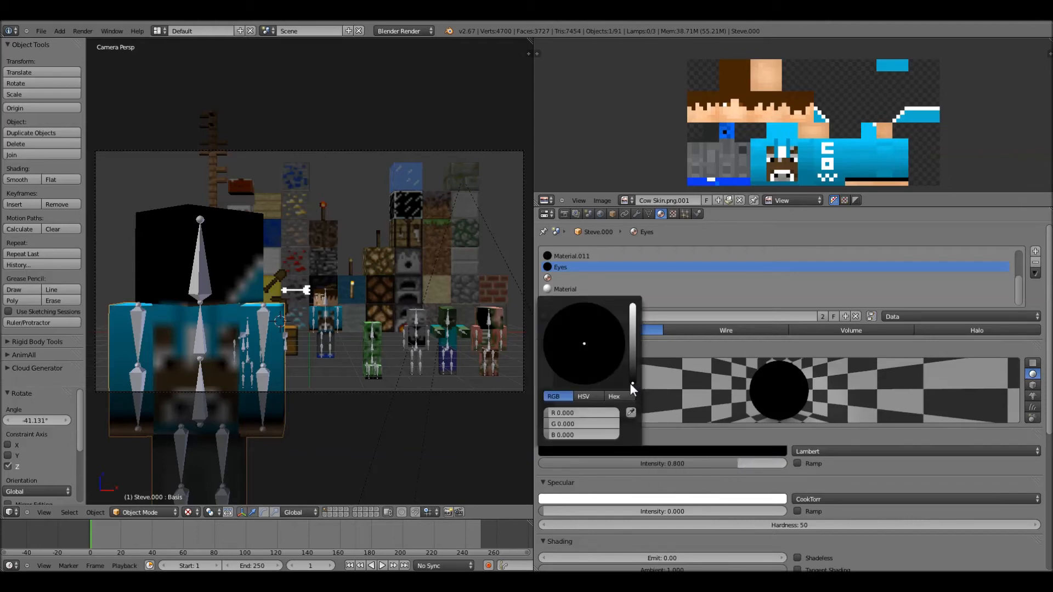
pyautogui.moveTo(632, 389); pyautogui.dragTo(632, 314)
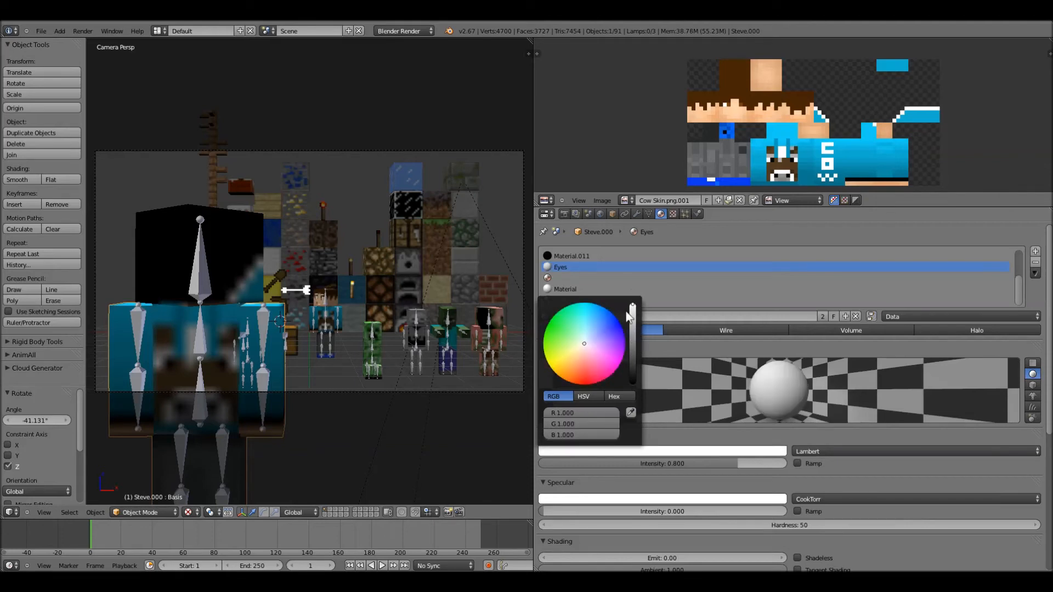
pyautogui.click(603, 321)
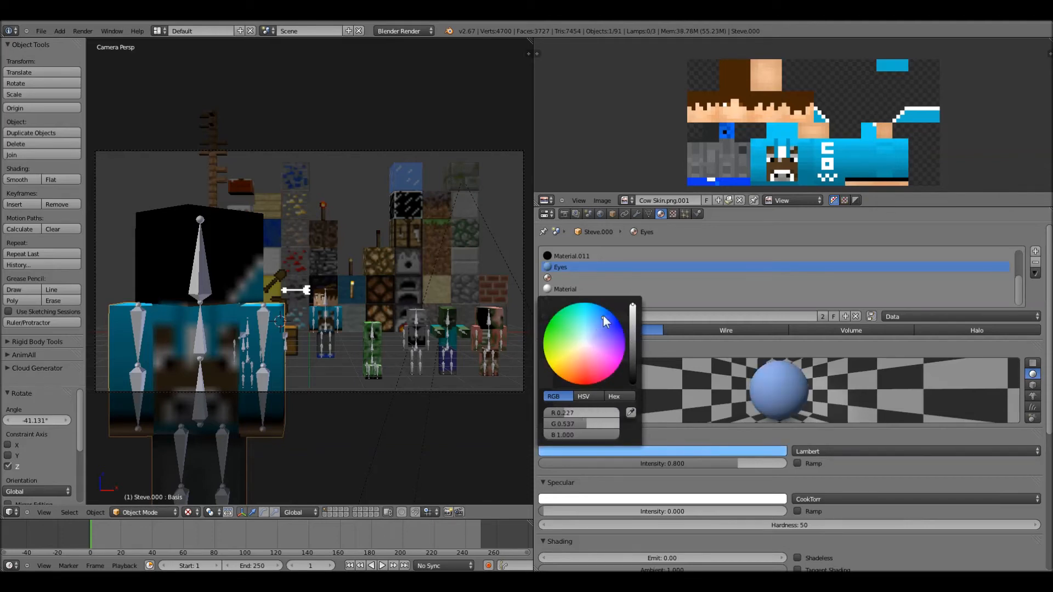
pyautogui.click(597, 340)
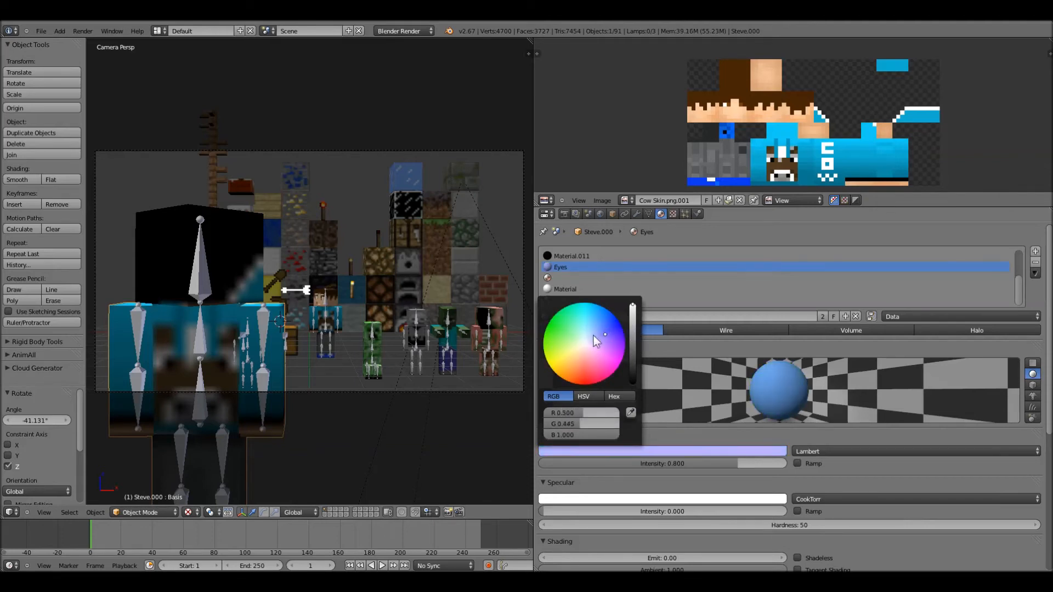
pyautogui.click(574, 354)
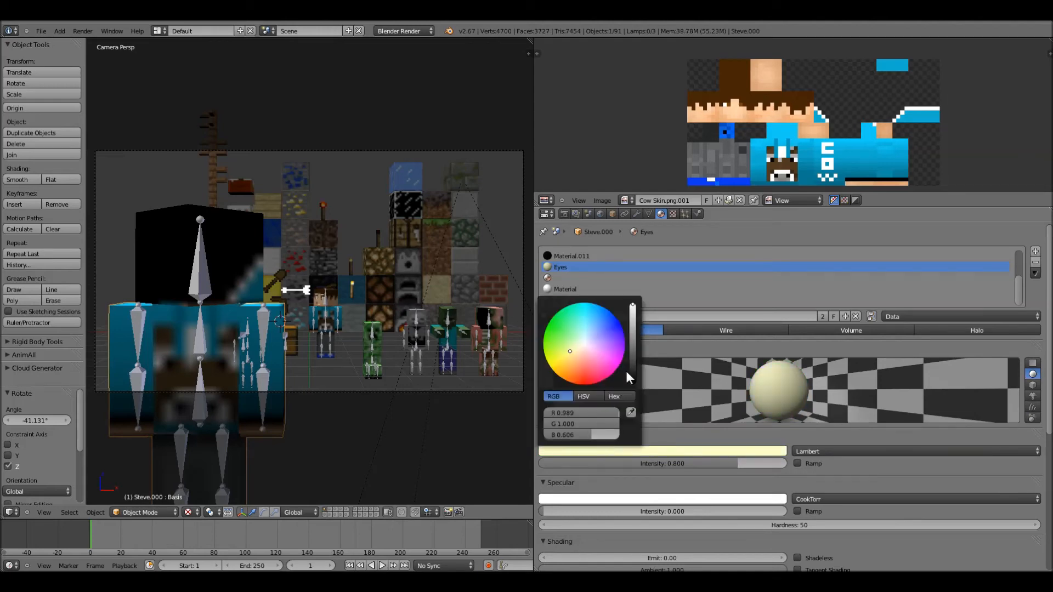
pyautogui.moveTo(632, 376); pyautogui.dragTo(632, 345)
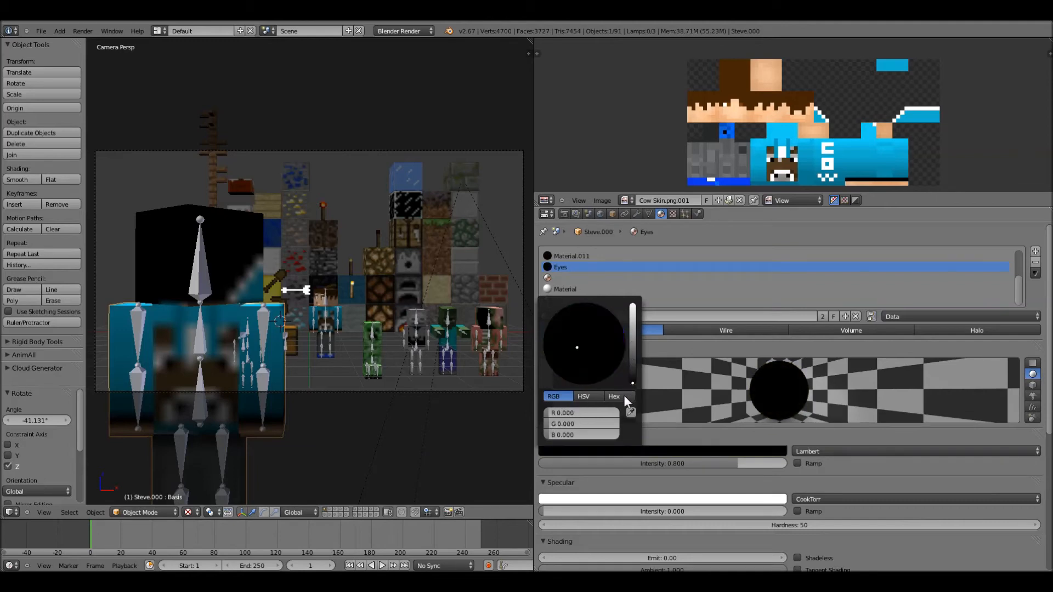
pyautogui.click(602, 316)
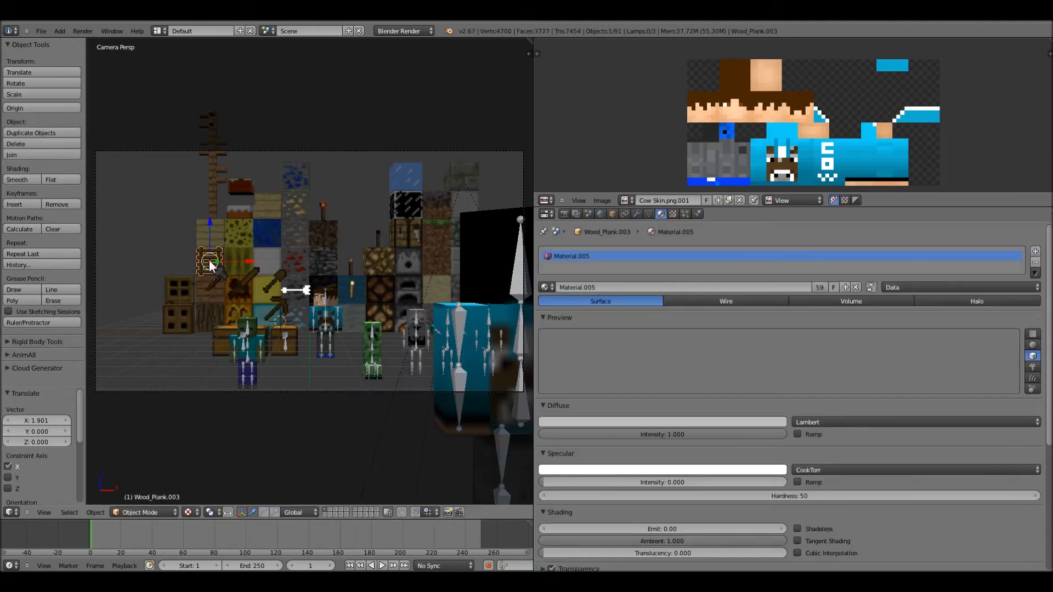
# Step: Rotate arm Bone.005 of Steve_Rig.001 about -68 degrees in Pose Mode
pyautogui.click(267, 205)
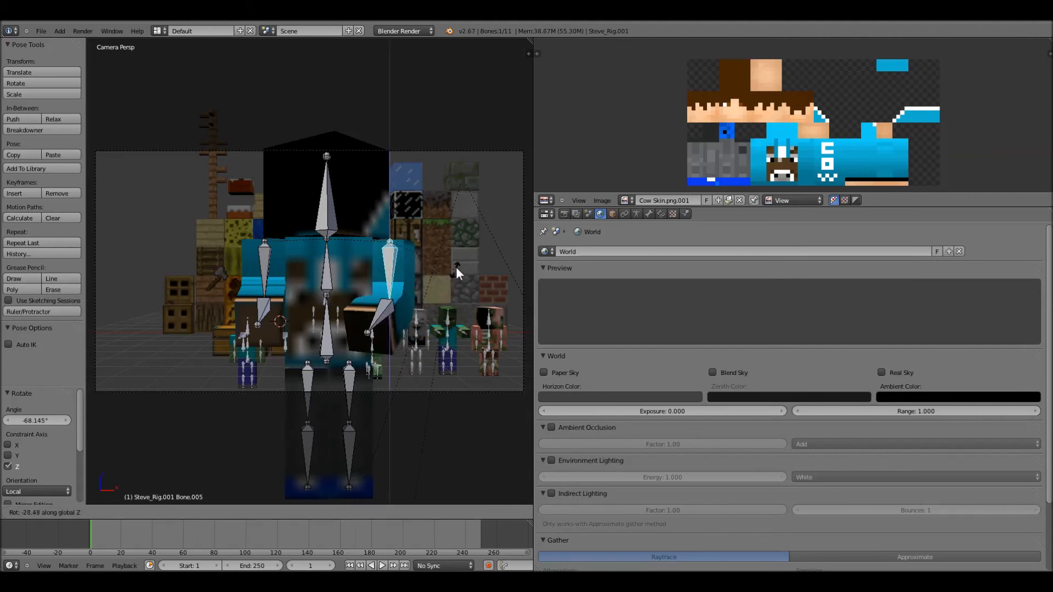
# Step: Angle the forearm bones outward about -25 degrees, test-render, then deselect all bones
pyautogui.moveTo(456, 268); pyautogui.dragTo(326, 345)
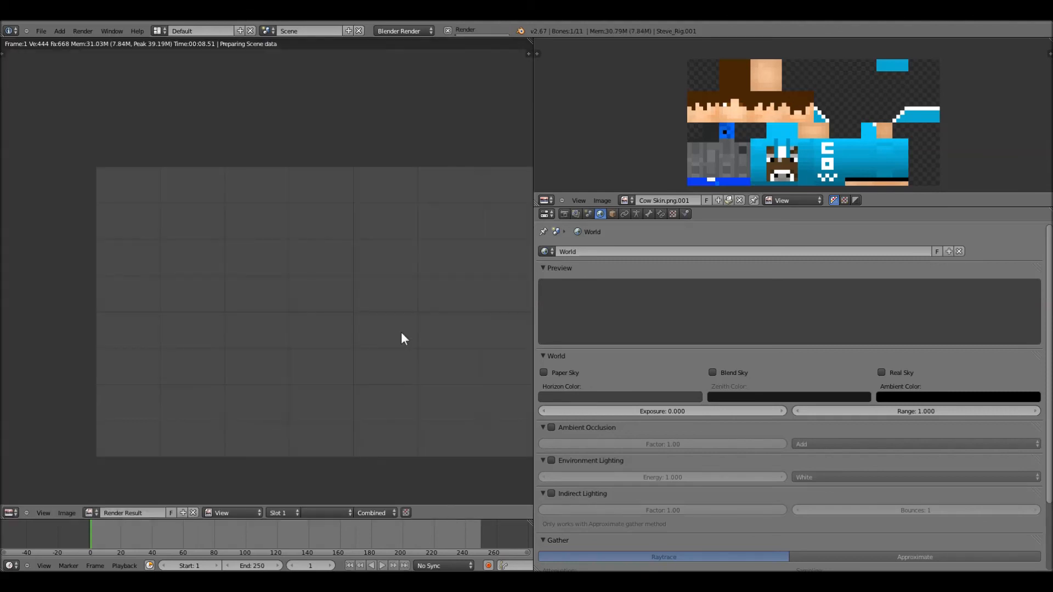
pyautogui.click(464, 29)
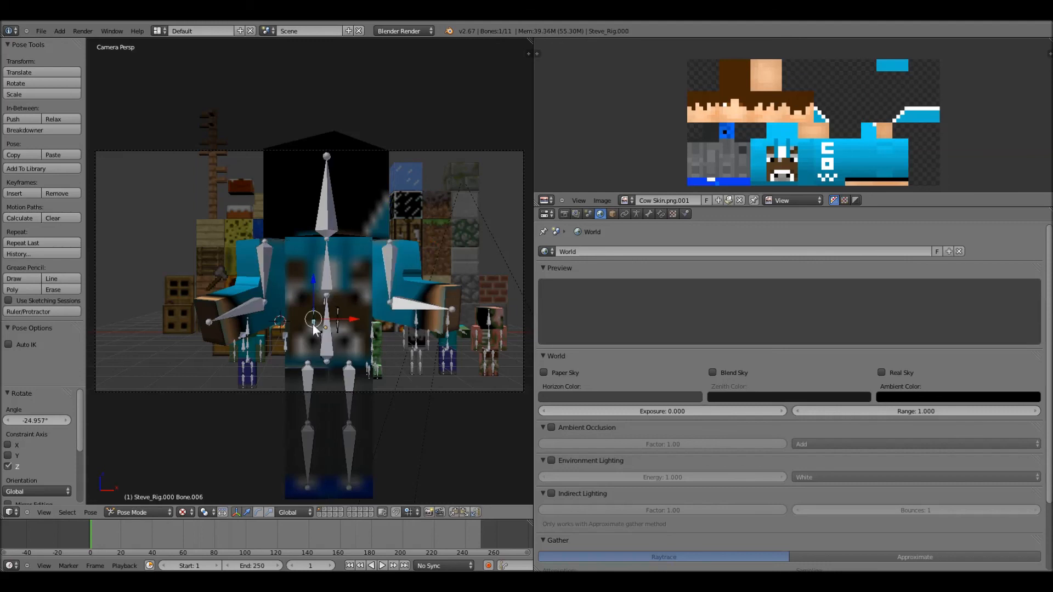
pyautogui.press('a')
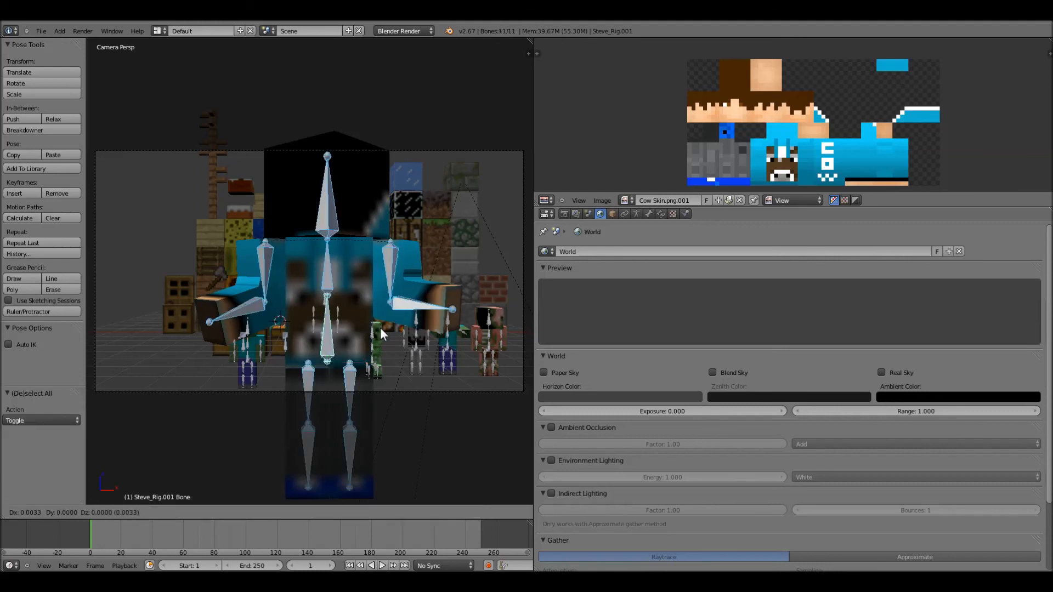